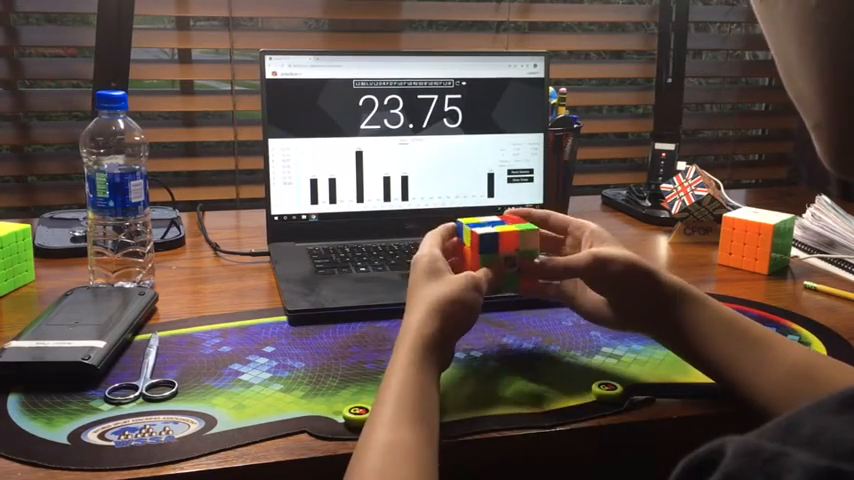
key("space")
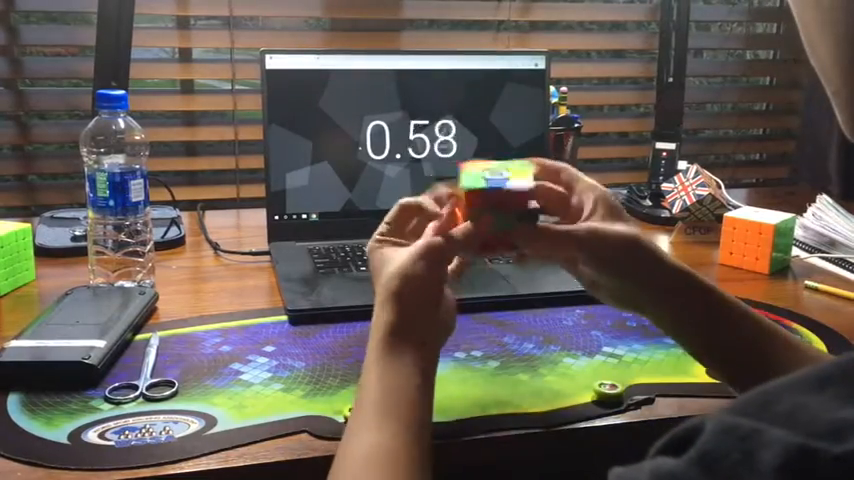